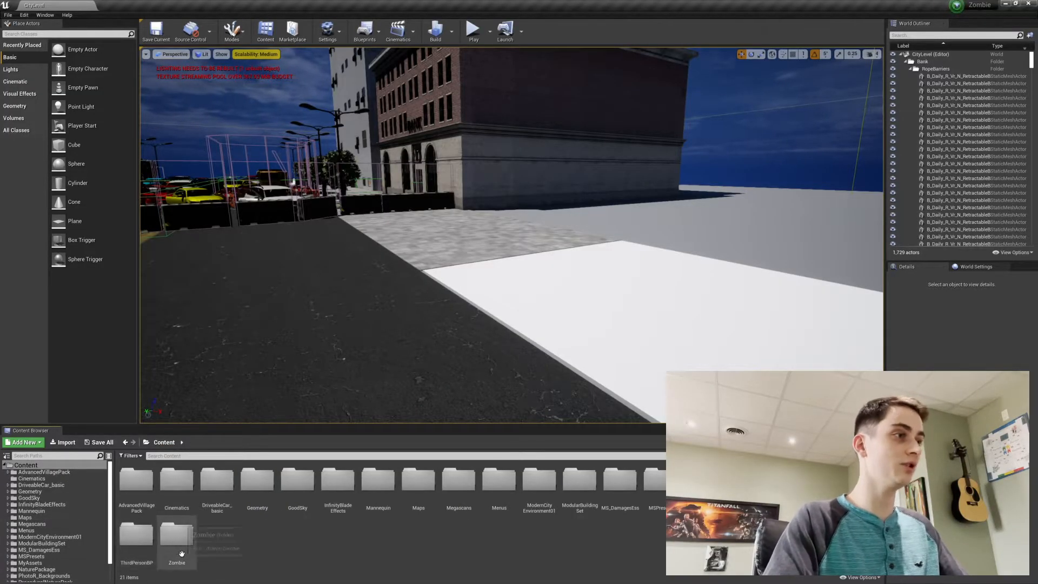
Open ThirdPersonCharacter from ThirdPersonBP > Blueprints, review its aiming and sprint graph, and recompile it
{"action": "double_click", "coordinate": [136, 537]}
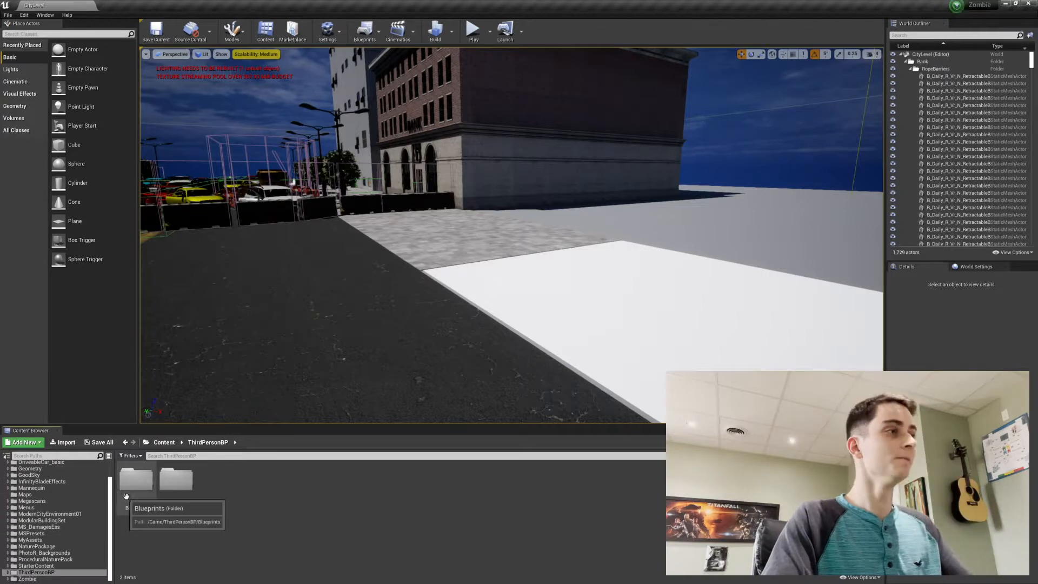
{"action": "double_click", "coordinate": [149, 478]}
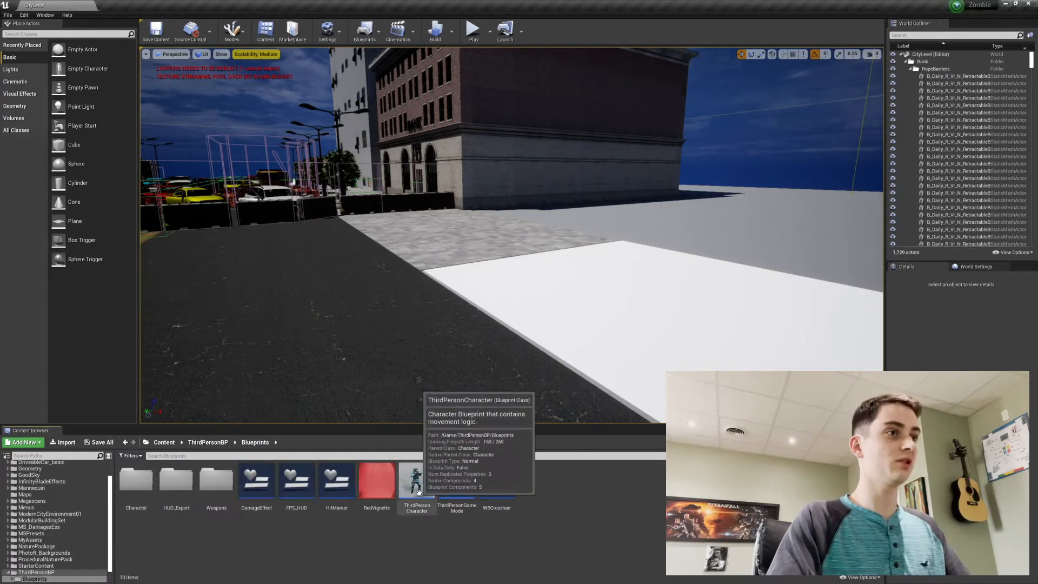
{"action": "double_click", "coordinate": [415, 479]}
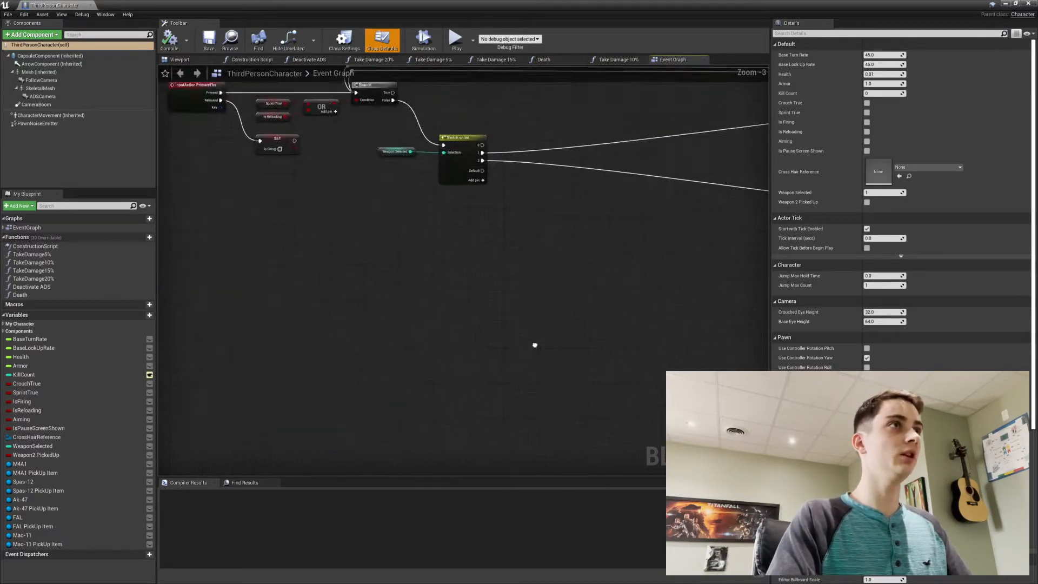
{"action": "scroll", "scroll_direction": "down", "scroll_amount": 3}
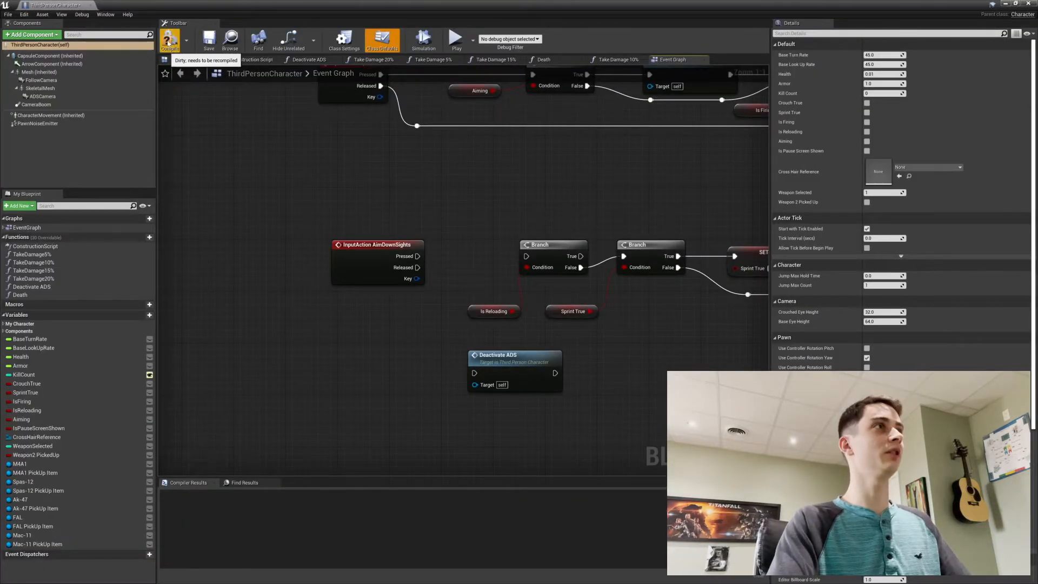
{"action": "left_click", "coordinate": [170, 40]}
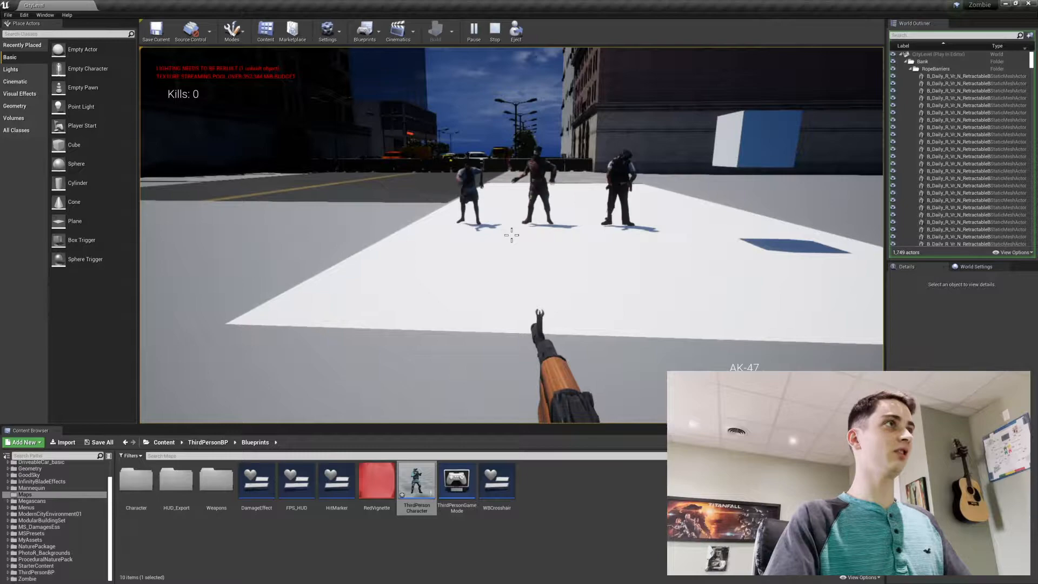
Launch the city level in the editor viewport with the AK-47 equipped against three zombies
{"action": "left_click", "coordinate": [494, 32]}
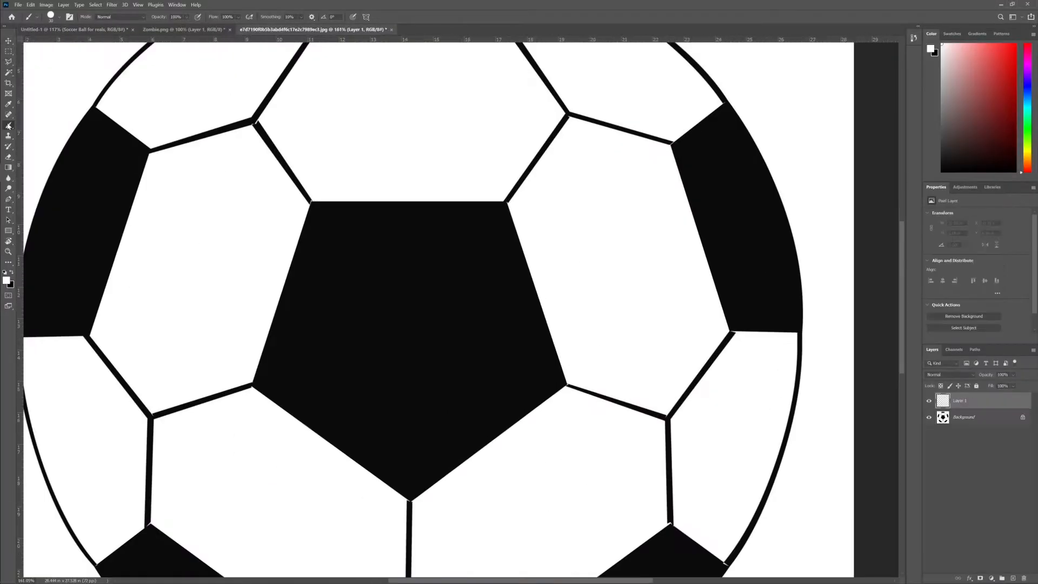
Create a new blank layer above the black-and-white soccer ball image
{"action": "left_click", "coordinate": [72, 29]}
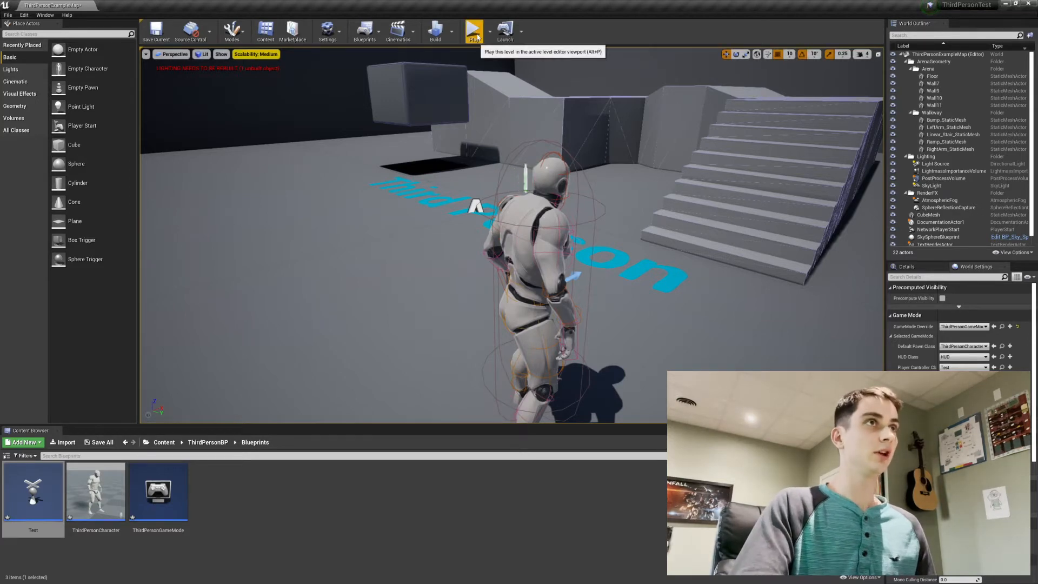
Run the Third Person example level and walk the mannequin up to the overhanging block
{"action": "left_click", "coordinate": [474, 30]}
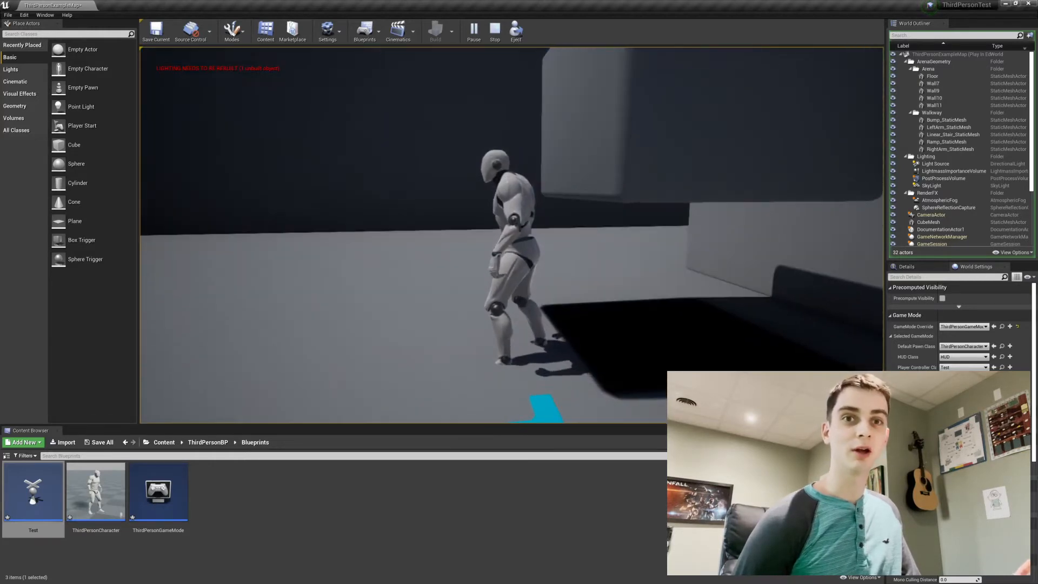
{"action": "key", "text": "Alt+Tab"}
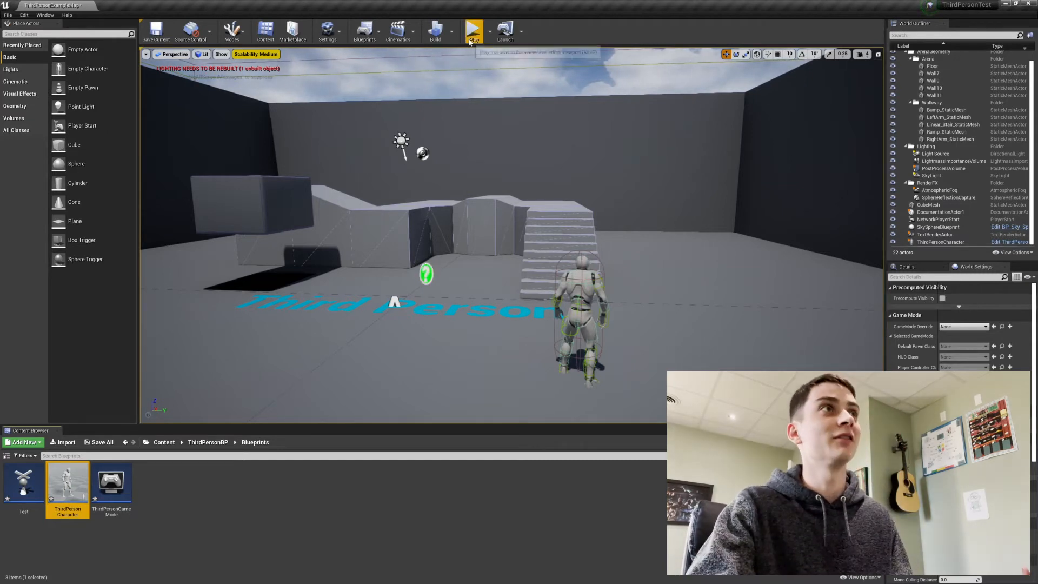
Start a play session in the ThirdPersonTest example map with its ramps, stairs and blocks
{"action": "left_click", "coordinate": [474, 28]}
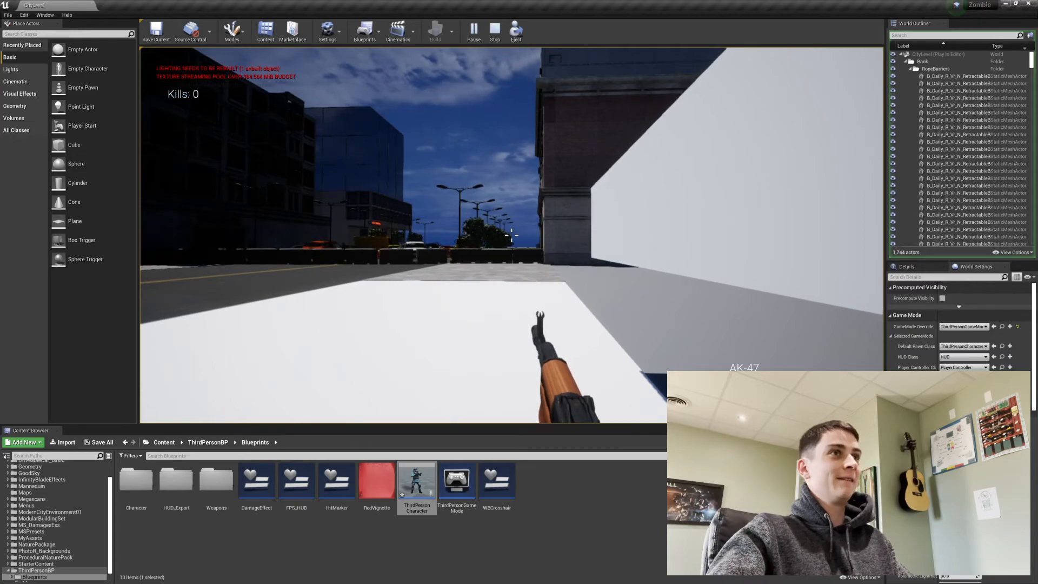
End the zombie city play session and return to the level editor
{"action": "left_click", "coordinate": [494, 29]}
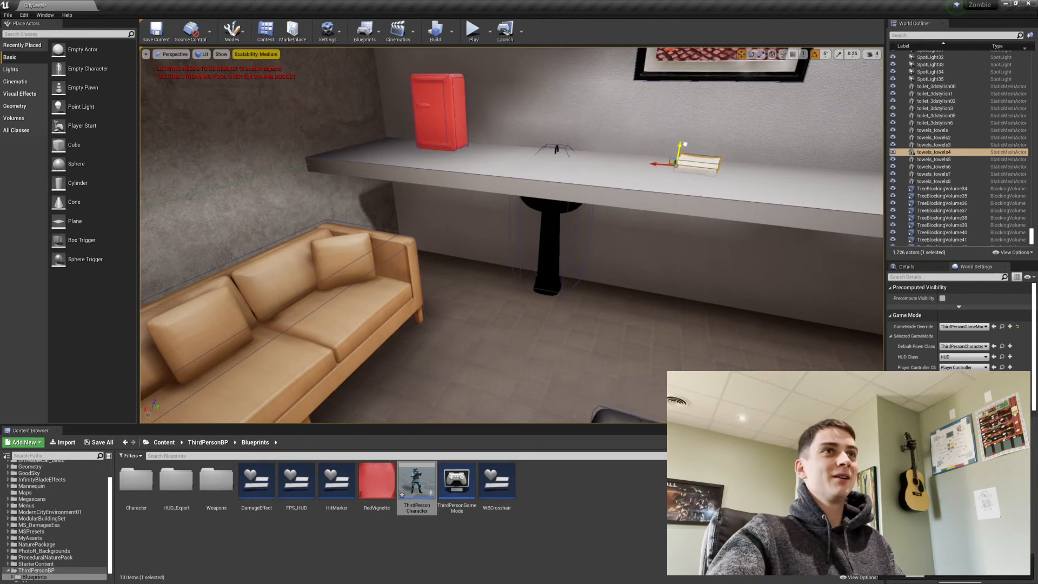
Deselect the towels in the hotel-room hiding spot after inspecting its sofa, counter and red fridge
{"action": "left_click", "coordinate": [546, 238]}
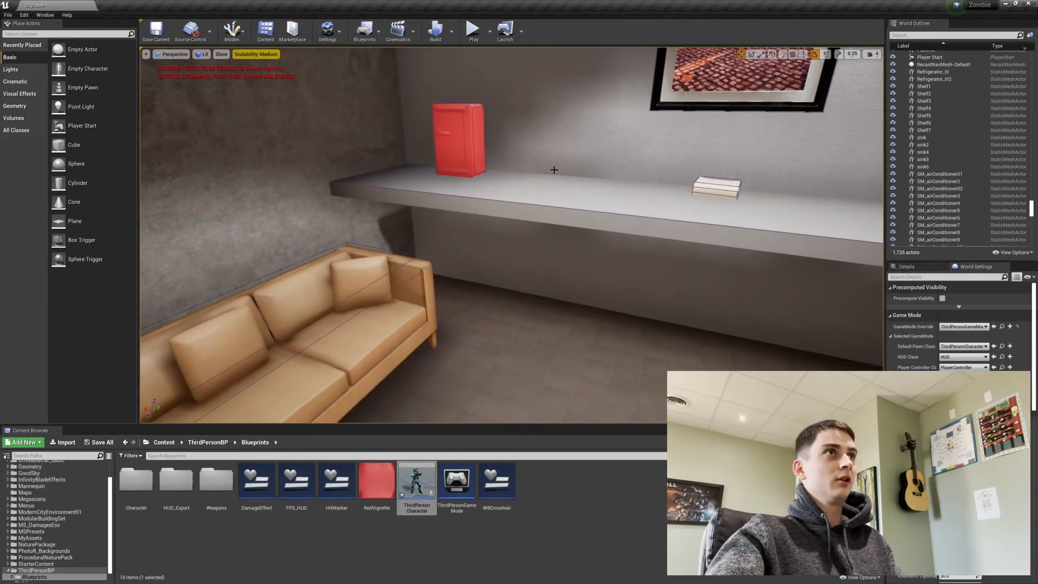
{"action": "left_click", "coordinate": [472, 28]}
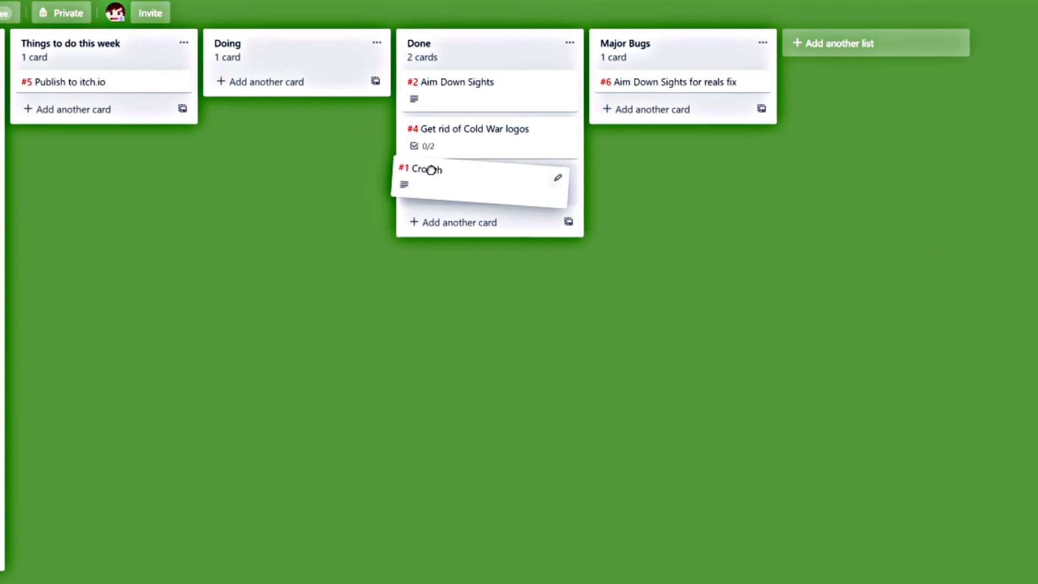
Switch back to Unreal Engine's main menu level to reach the Package Project options
{"action": "key", "text": "alt+tab"}
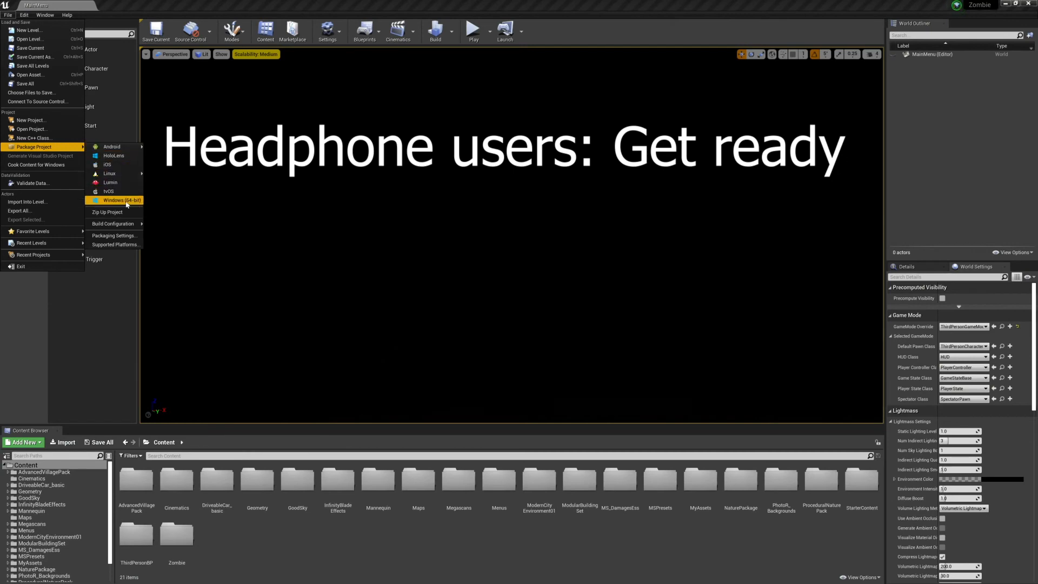
Start a Windows 64-bit package build and show the output log after it reports Packaging failed
{"action": "left_click", "coordinate": [121, 200]}
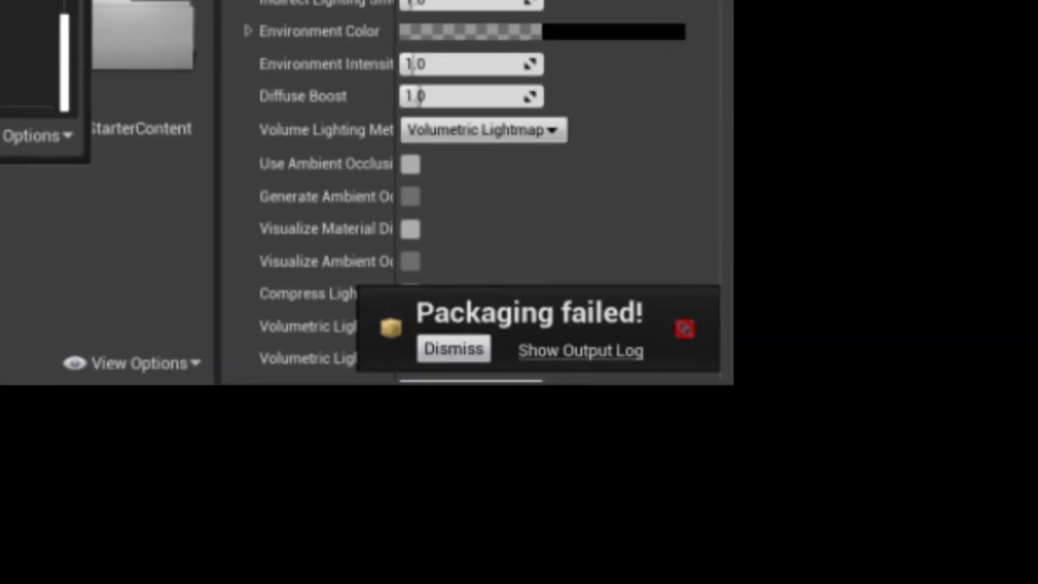
{"action": "left_click", "coordinate": [580, 350]}
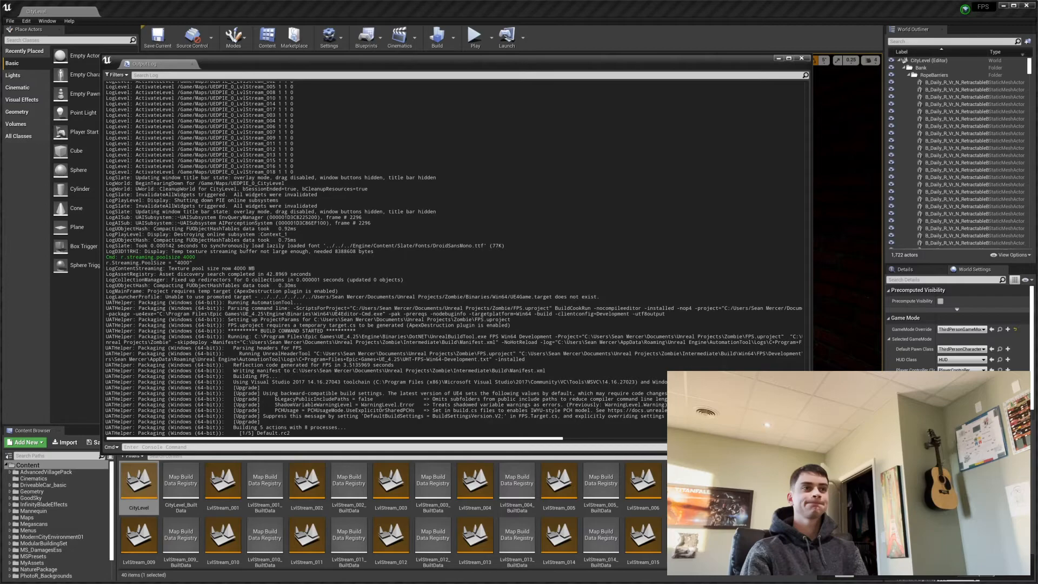